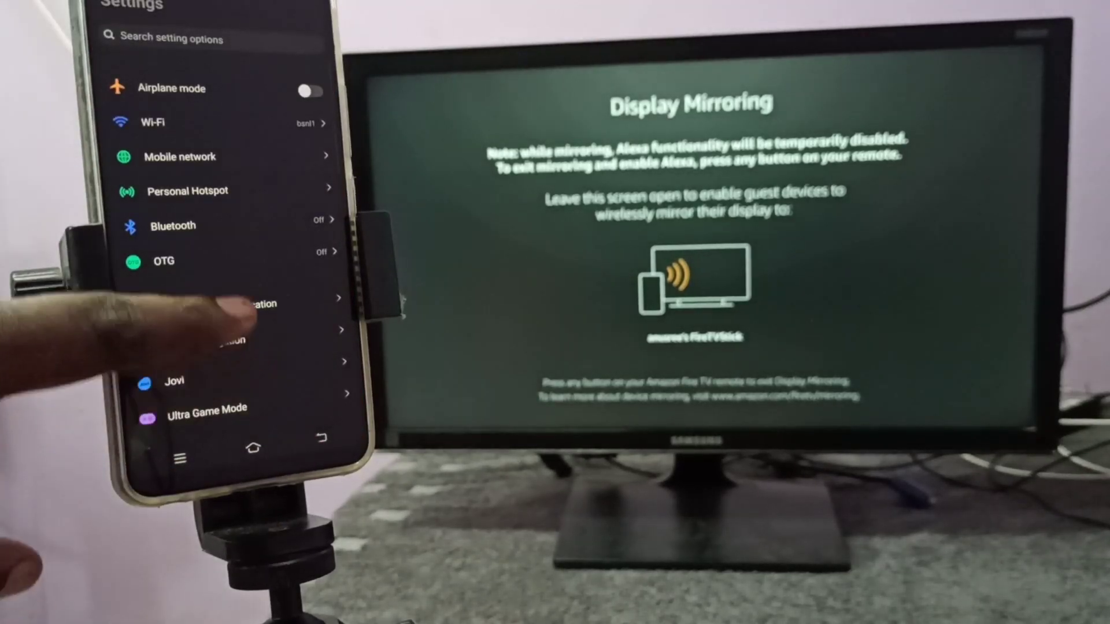
{"action": "scroll", "scroll_direction": "down", "scroll_amount": 3}
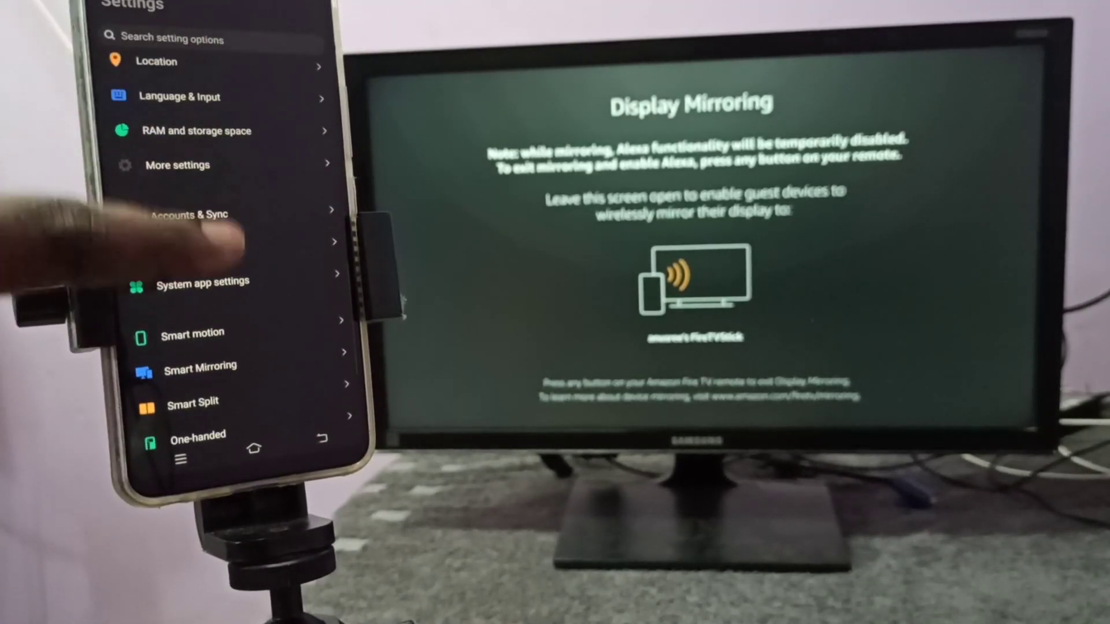